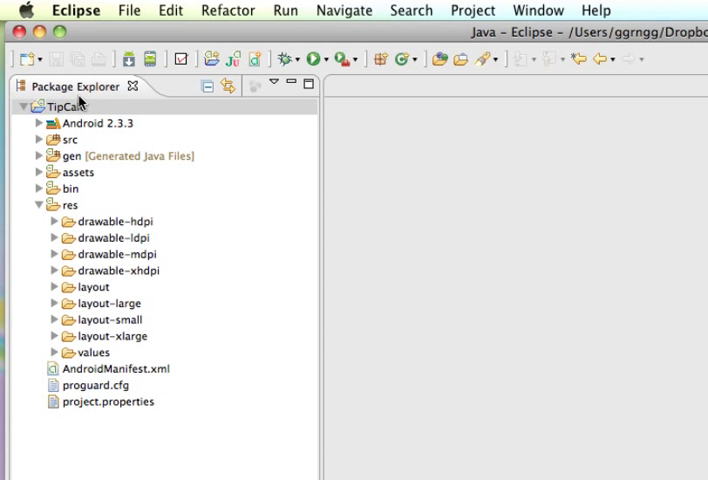
pyautogui.moveTo(95, 230)
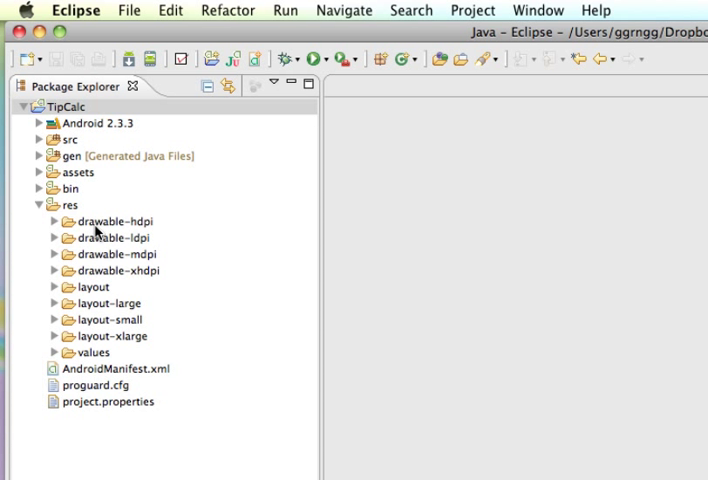
pyautogui.moveTo(52, 200)
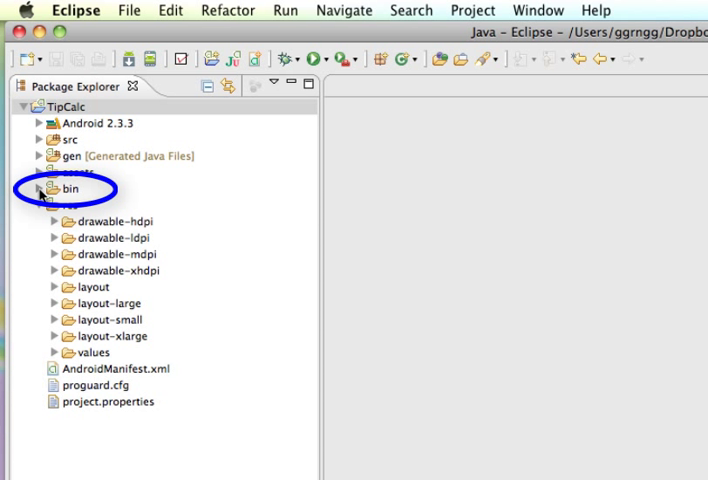
# - Expand the bin folder to show the unsigned TipCalc.apk, then select the TipCalc project
pyautogui.click(39, 189)
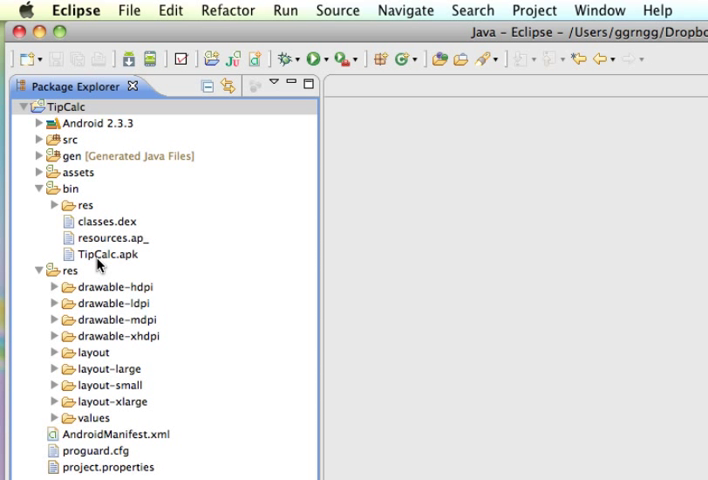
pyautogui.moveTo(115, 228)
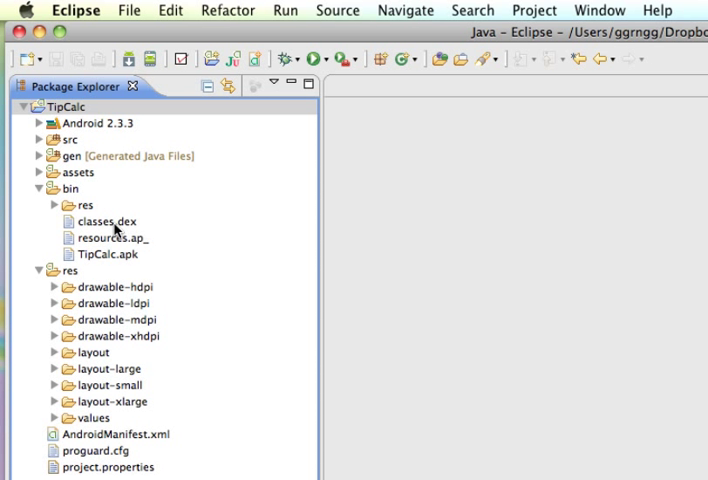
pyautogui.moveTo(90, 263)
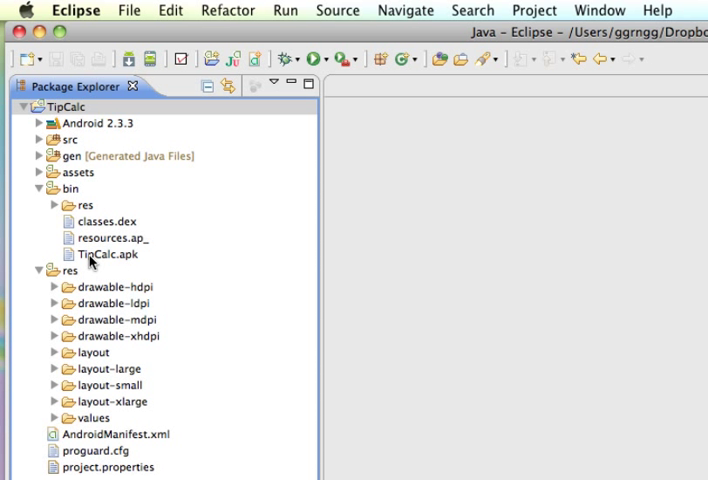
pyautogui.click(108, 254)
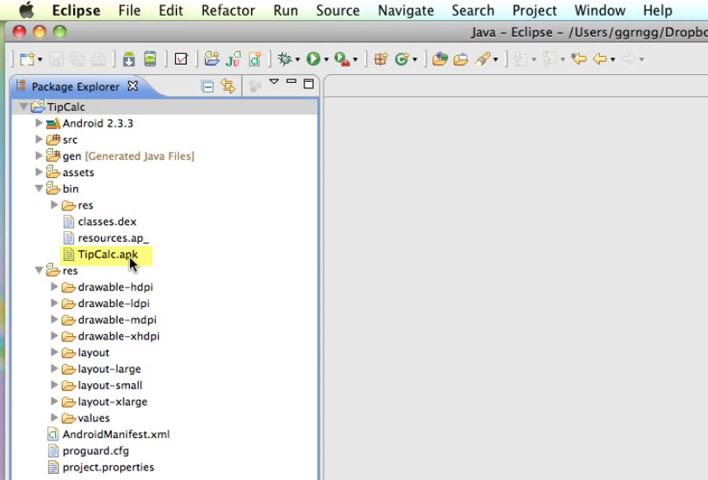
pyautogui.moveTo(95, 262)
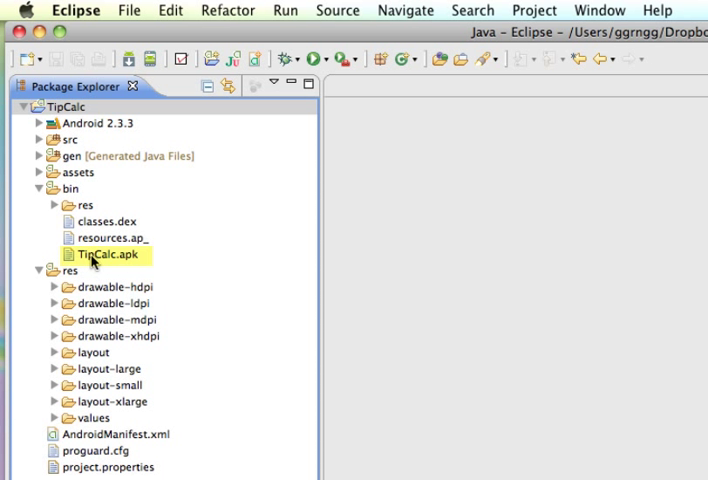
pyautogui.click(108, 254)
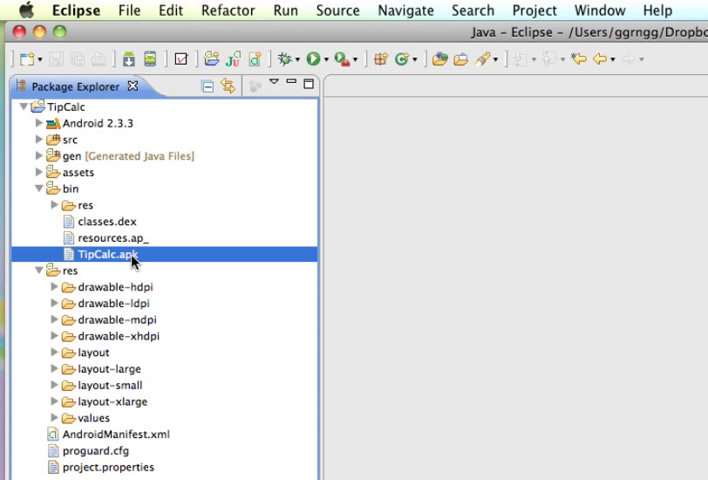
pyautogui.moveTo(54, 210)
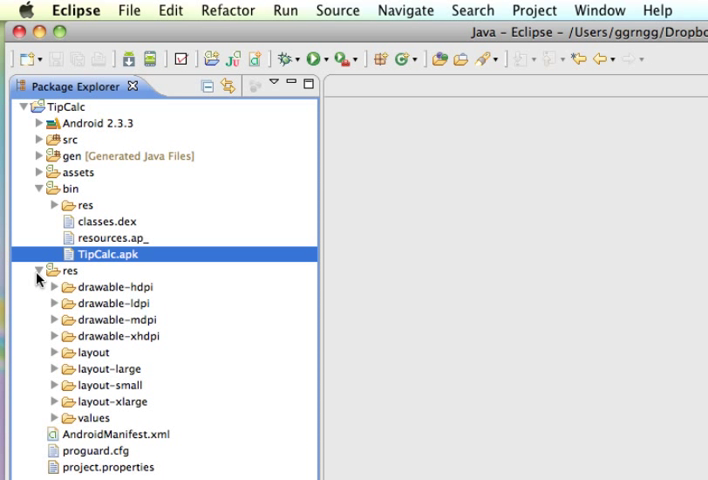
pyautogui.moveTo(138, 260)
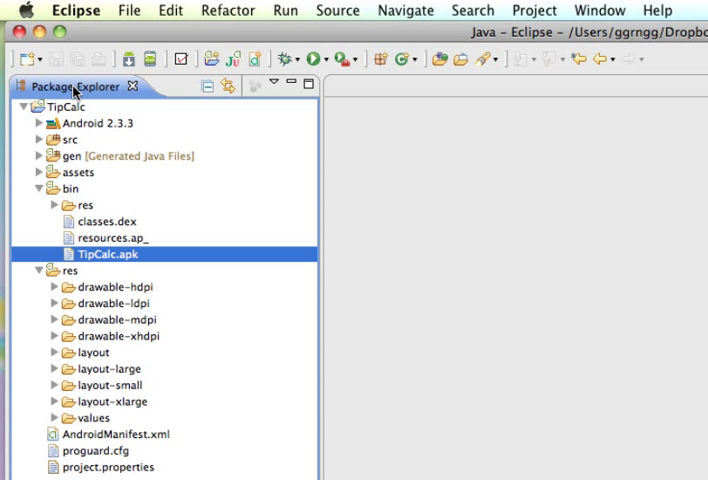
pyautogui.click(64, 105)
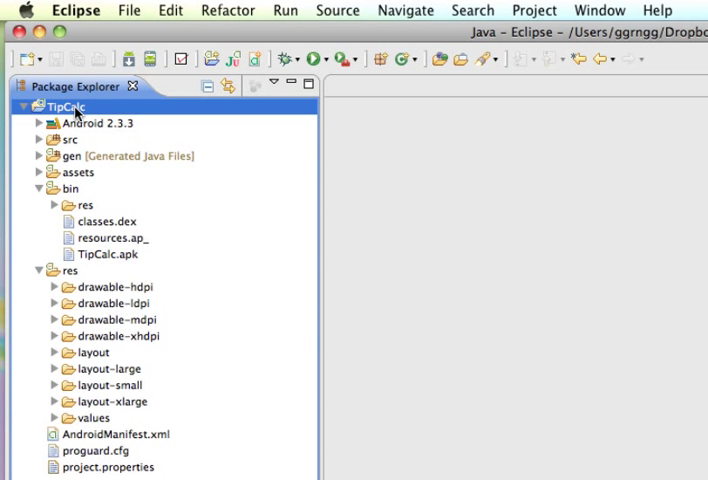
# - Start an Export Android Application export for TipCalc from the project's context menu
pyautogui.rightClick(62, 103)
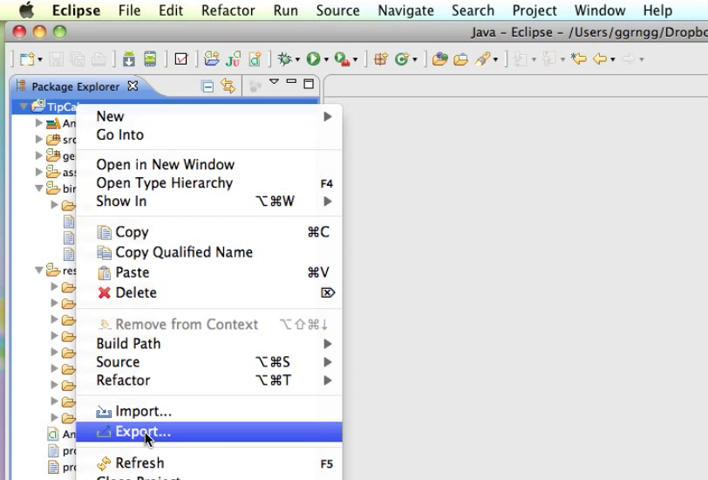
pyautogui.click(140, 431)
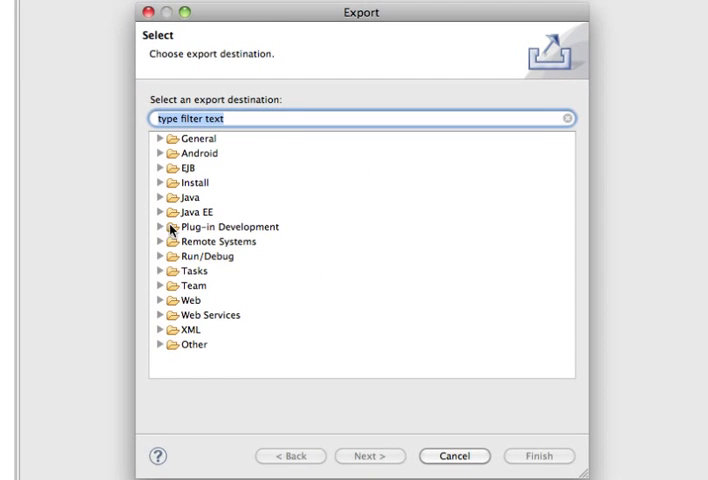
pyautogui.moveTo(162, 160)
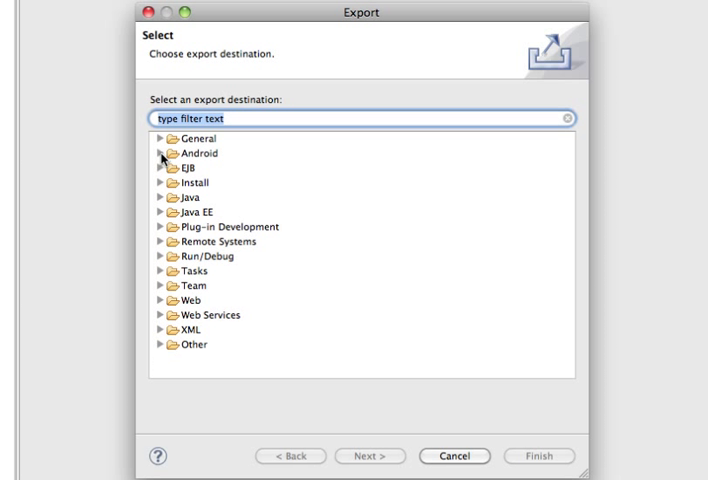
pyautogui.click(161, 153)
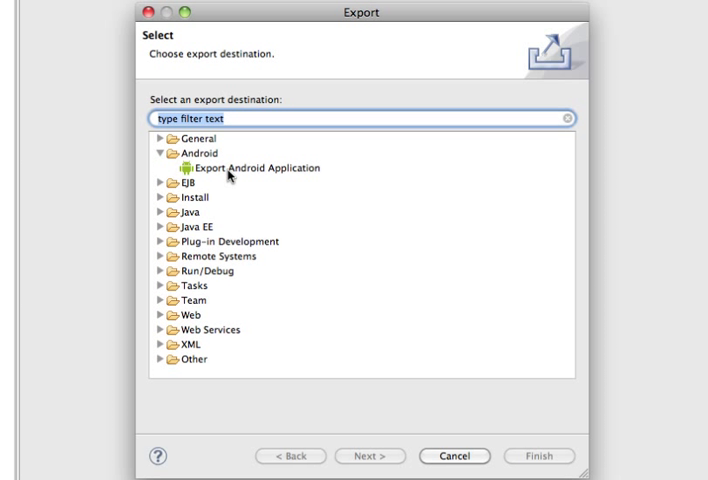
pyautogui.click(258, 167)
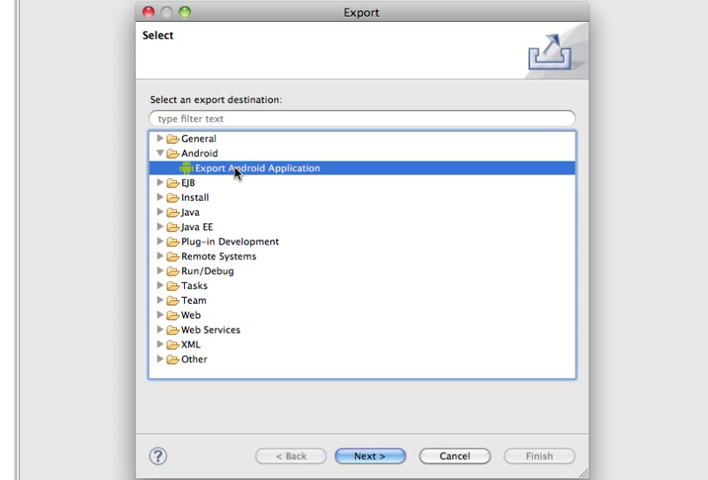
pyautogui.moveTo(366, 457)
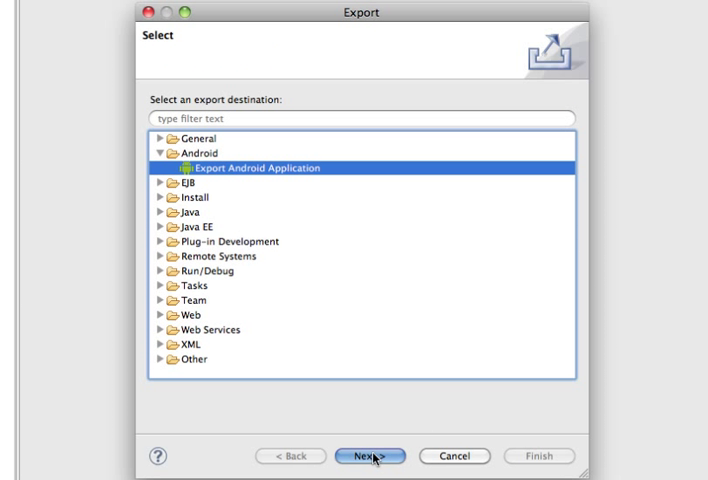
pyautogui.click(369, 456)
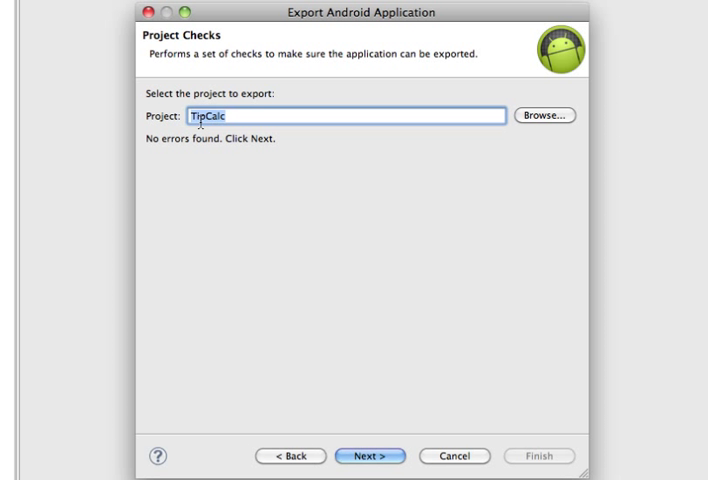
pyautogui.moveTo(283, 148)
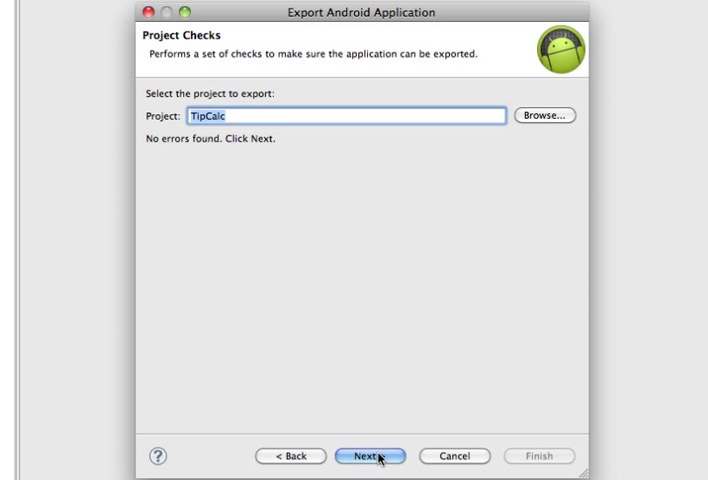
# - Create a new keystore in the TipCalc Submission folder with a confirmed password
pyautogui.click(368, 456)
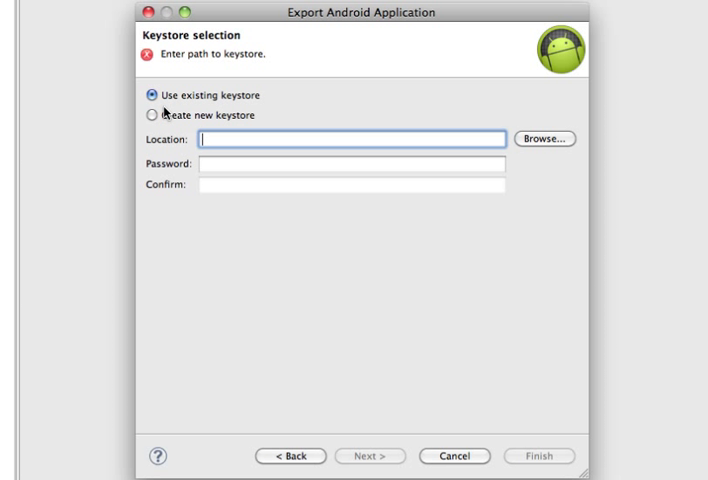
pyautogui.click(156, 115)
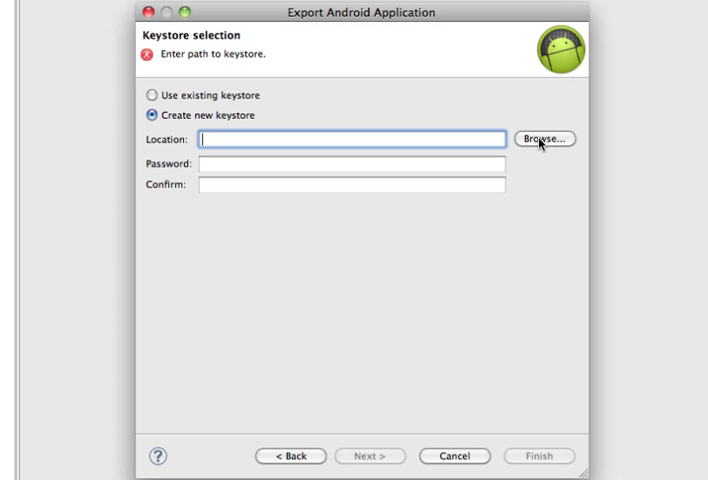
pyautogui.click(350, 138)
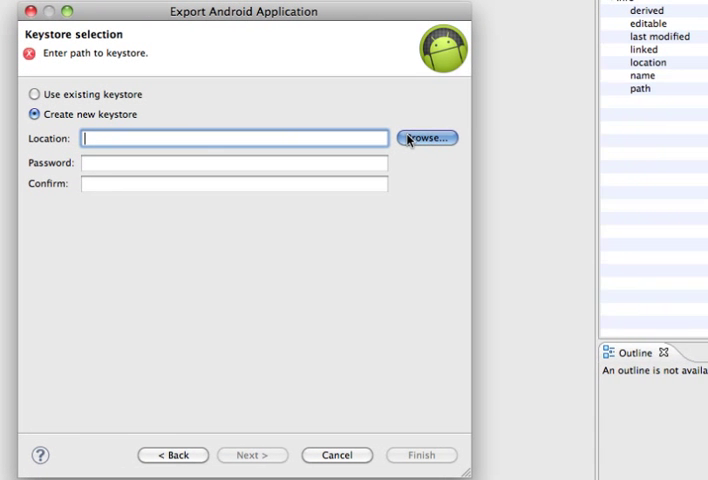
pyautogui.click(432, 138)
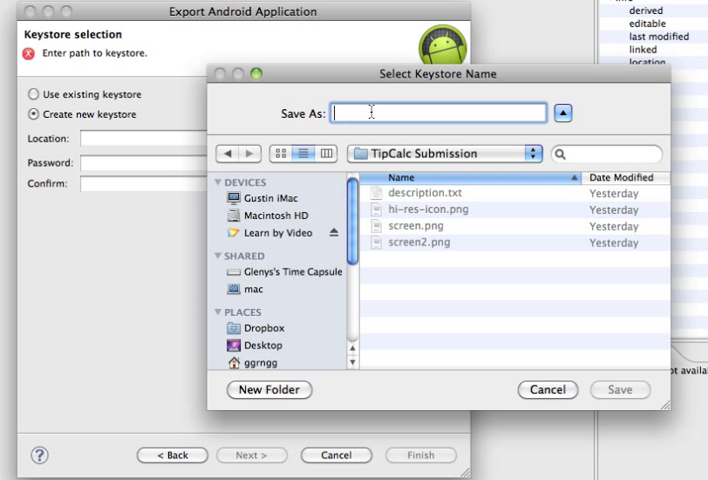
pyautogui.write('key')
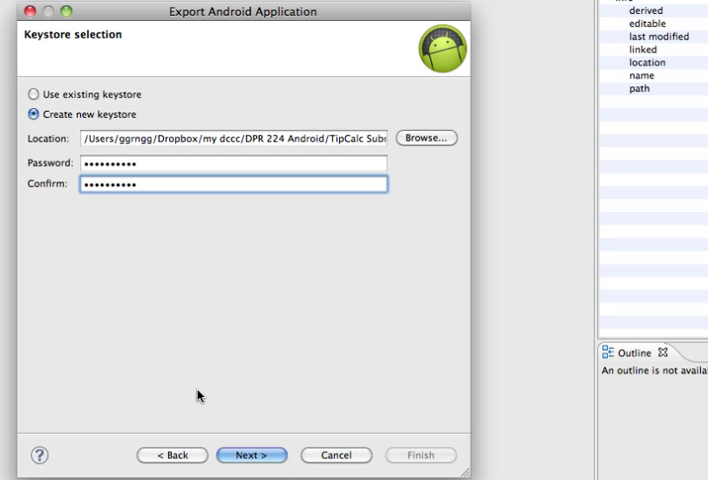
pyautogui.click(252, 455)
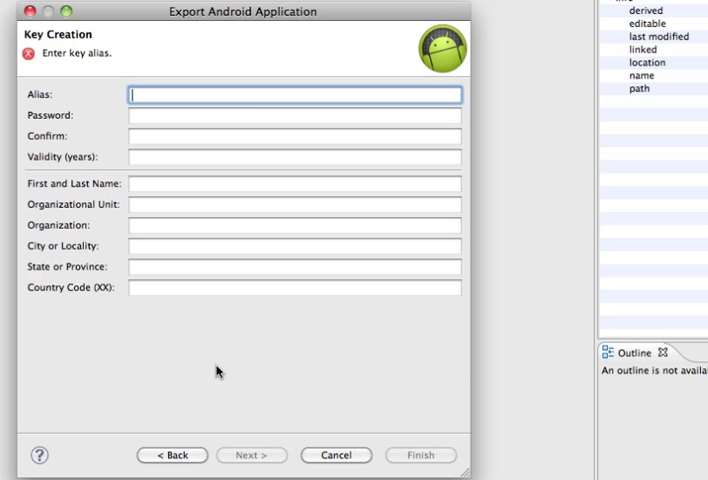
pyautogui.write('edu.dccc')
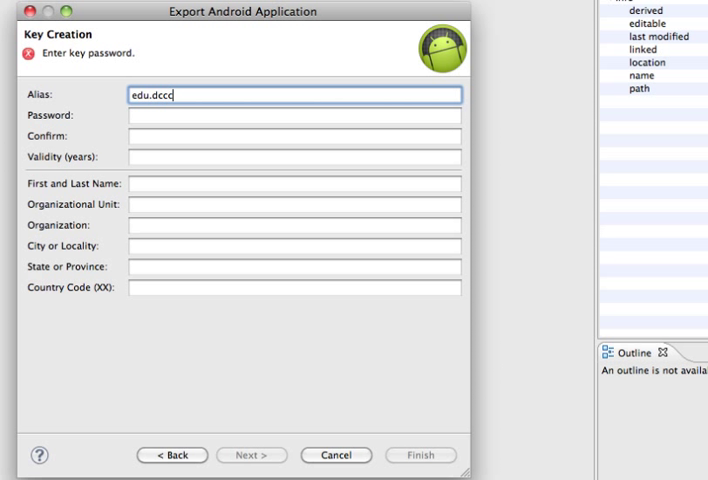
pyautogui.moveTo(148, 162)
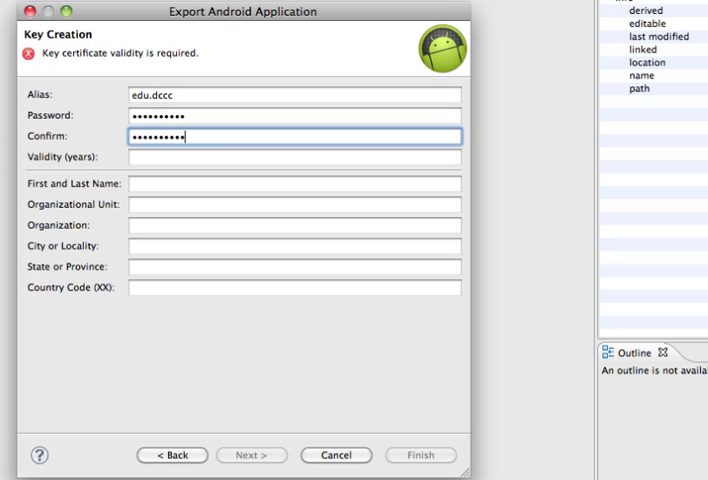
pyautogui.click(295, 158)
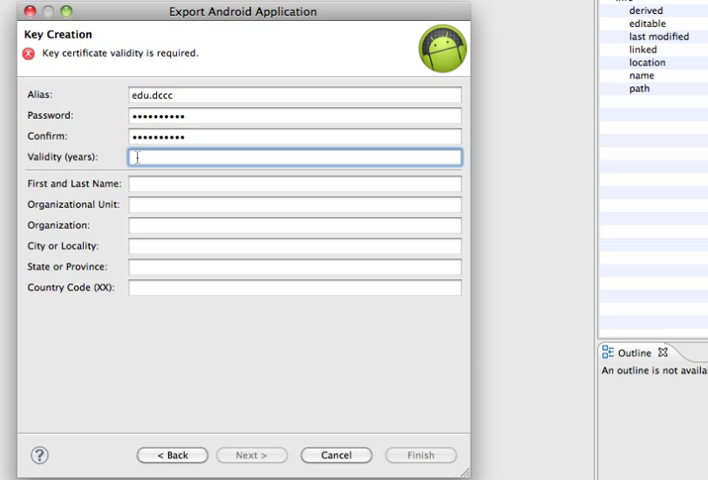
pyautogui.write('30')
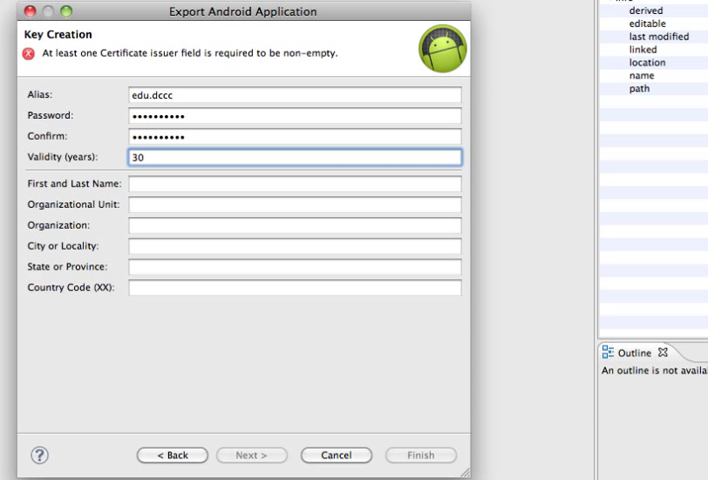
pyautogui.click(295, 184)
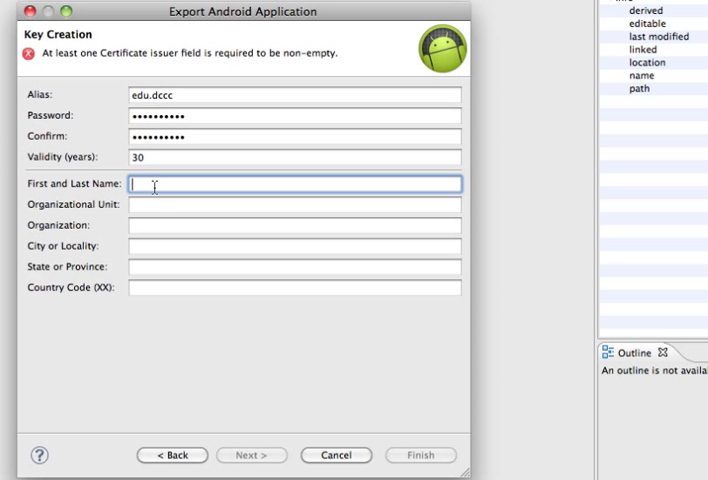
pyautogui.write('G')
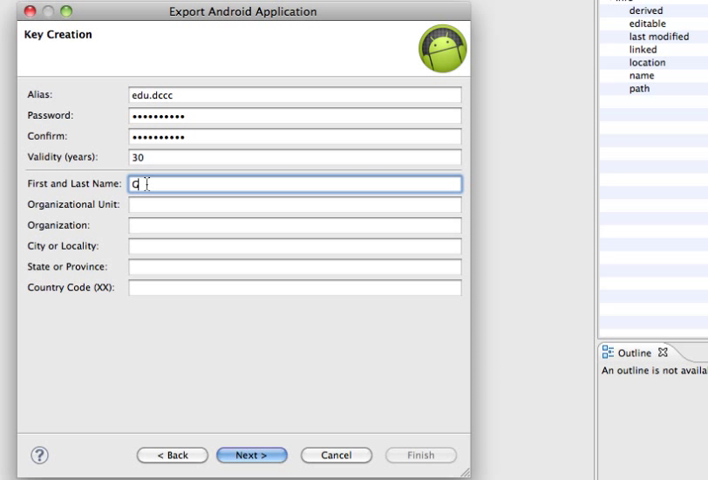
pyautogui.write('Glenys Gu')
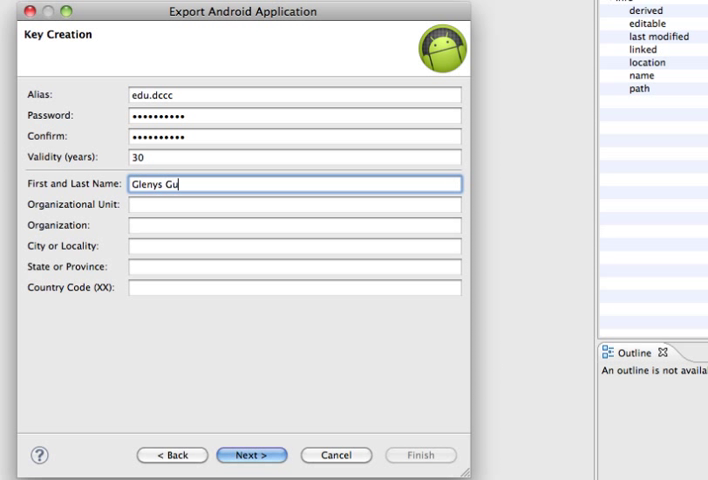
pyautogui.write('stin')
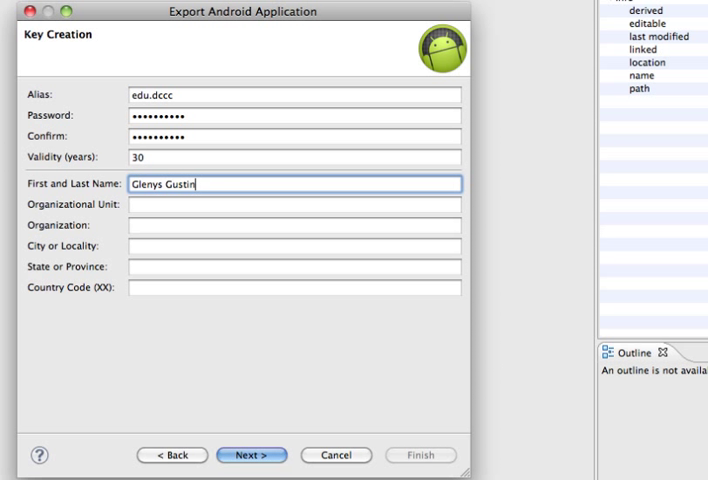
pyautogui.click(251, 455)
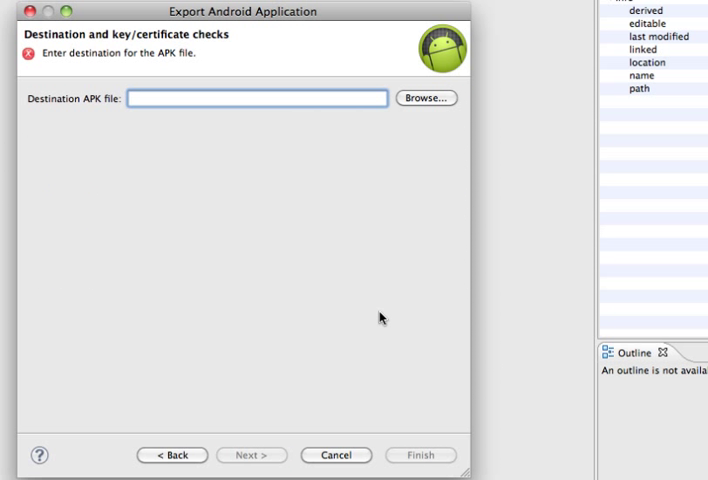
# - Set the destination to TipCalc.apk in TipCalc Submission and finish the signed export
pyautogui.click(250, 99)
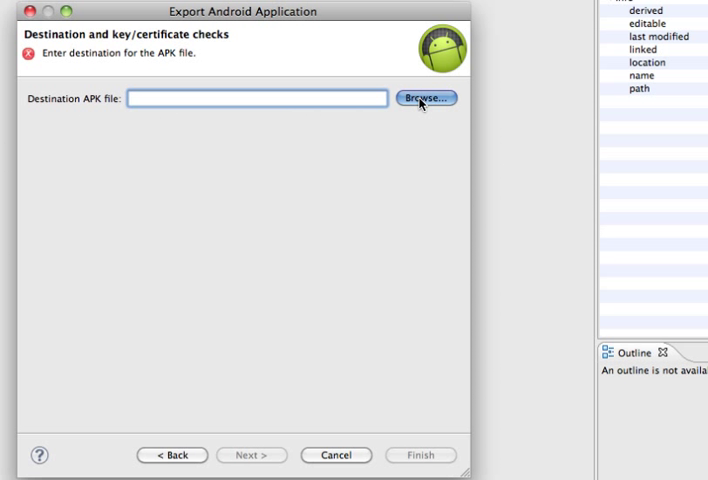
pyautogui.click(435, 97)
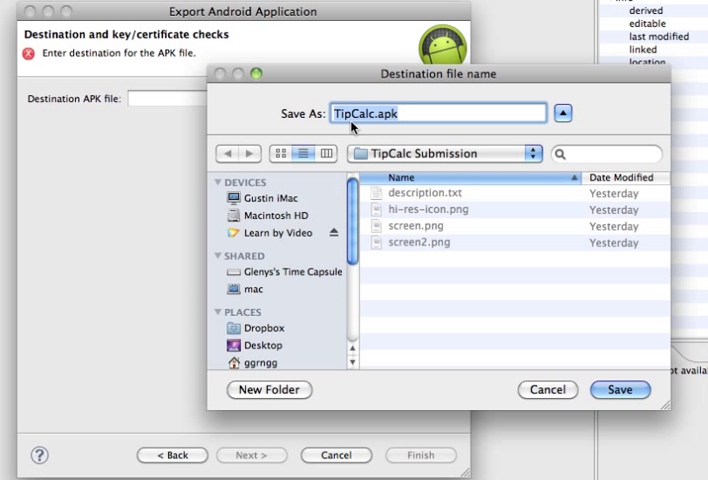
pyautogui.moveTo(575, 371)
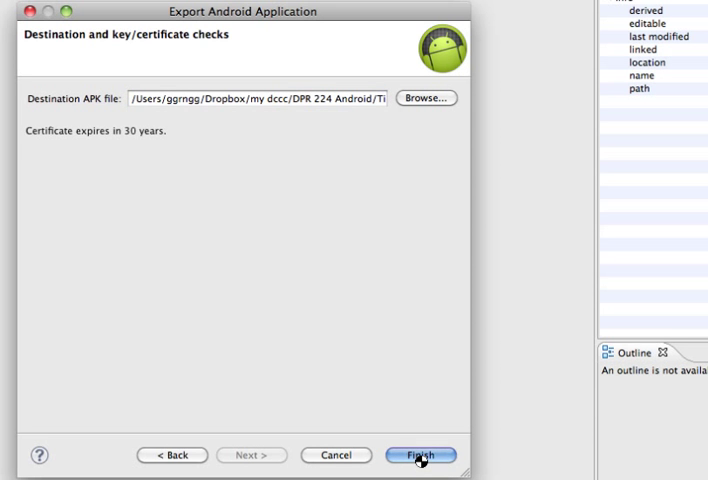
pyautogui.click(423, 455)
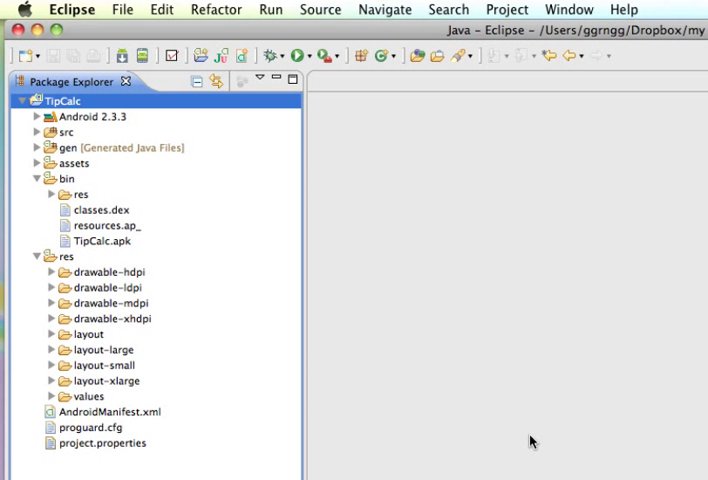
pyautogui.moveTo(106, 247)
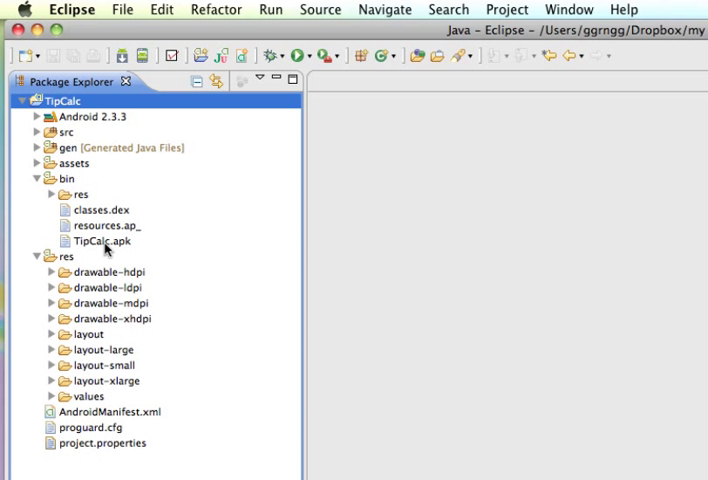
pyautogui.moveTo(122, 249)
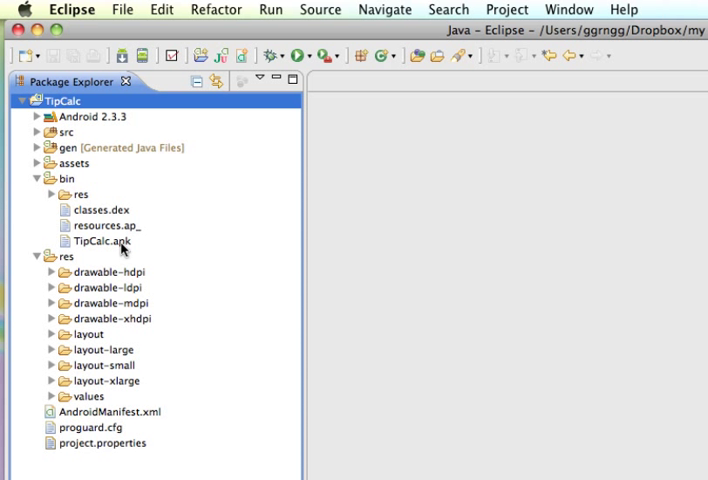